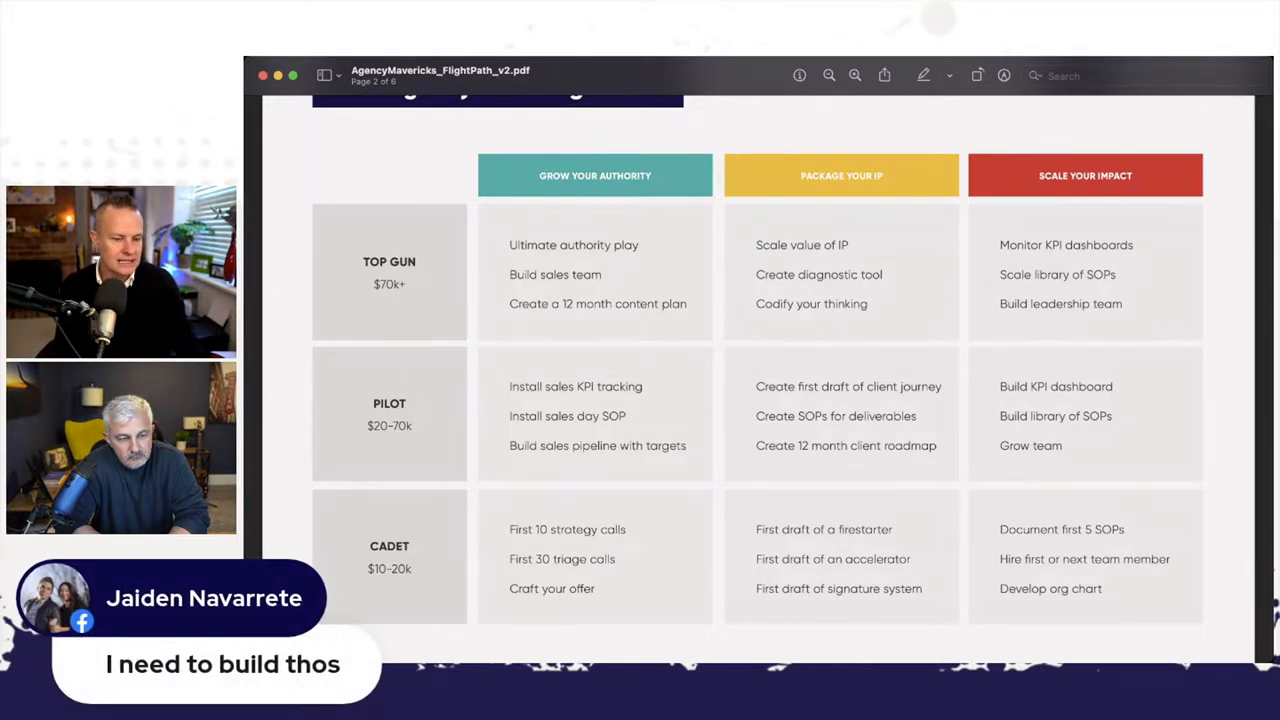
scroll(down, 3)
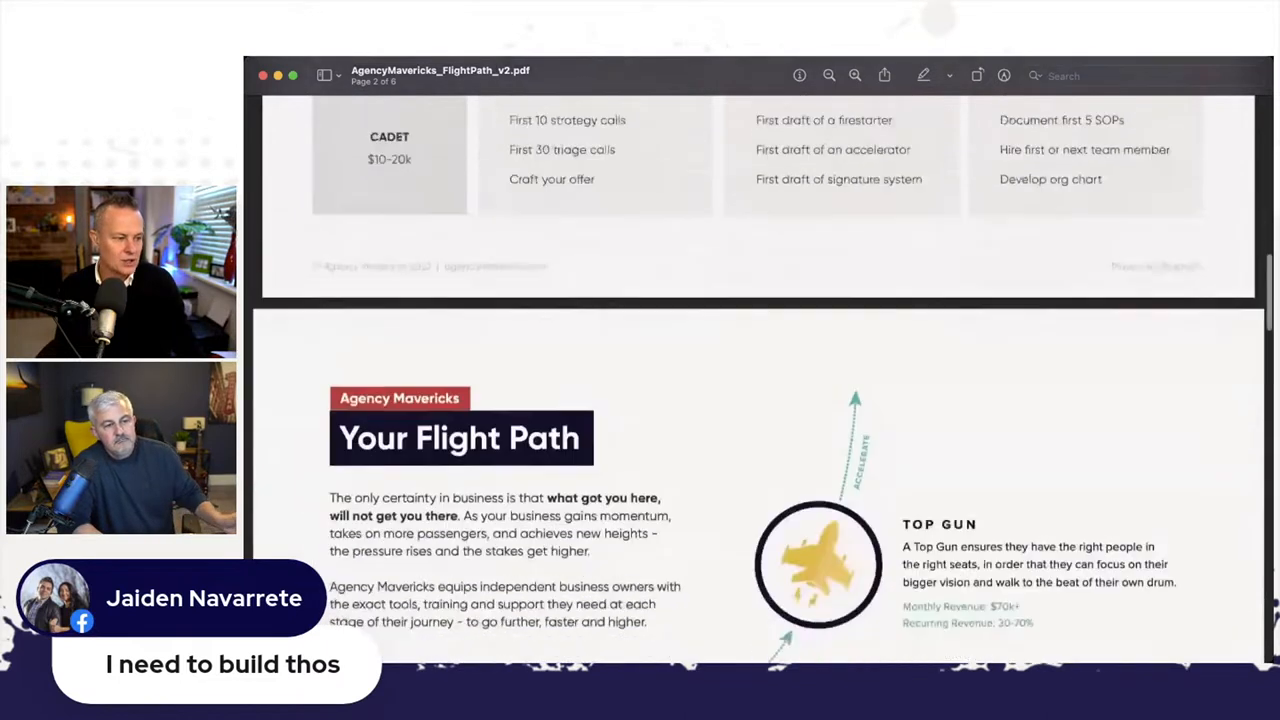
scroll(down, 3)
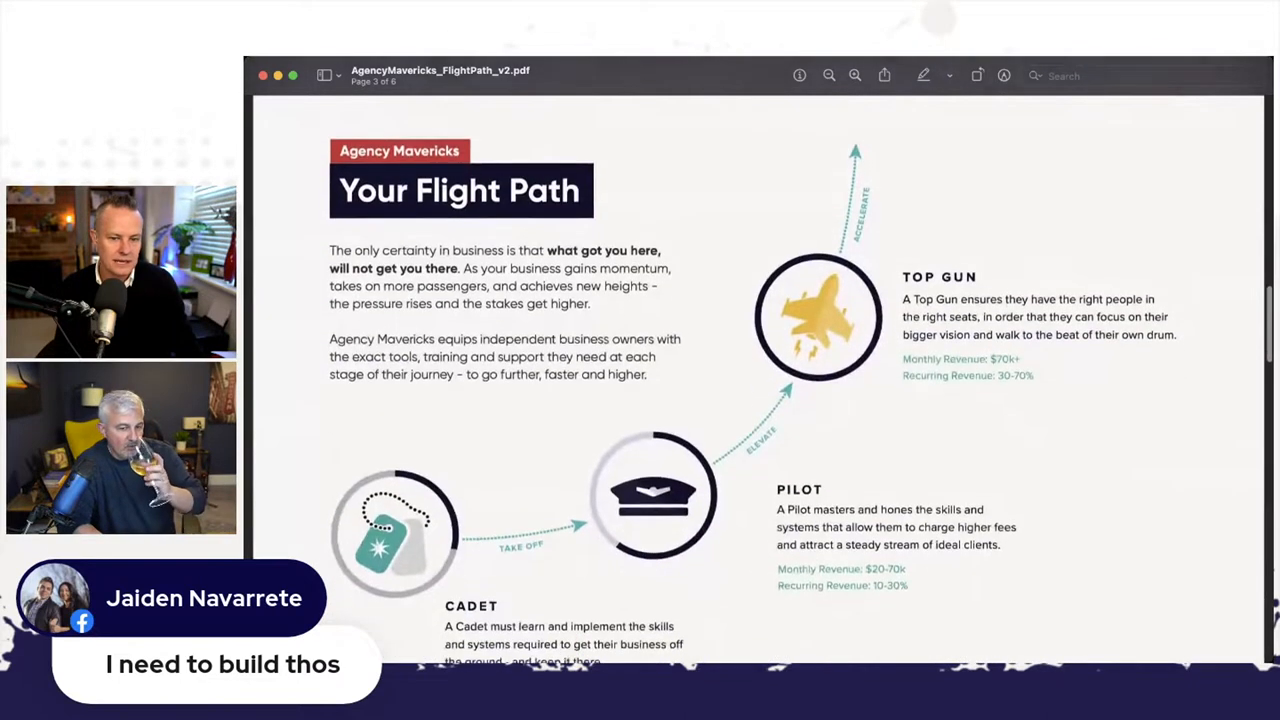
scroll(down, 3)
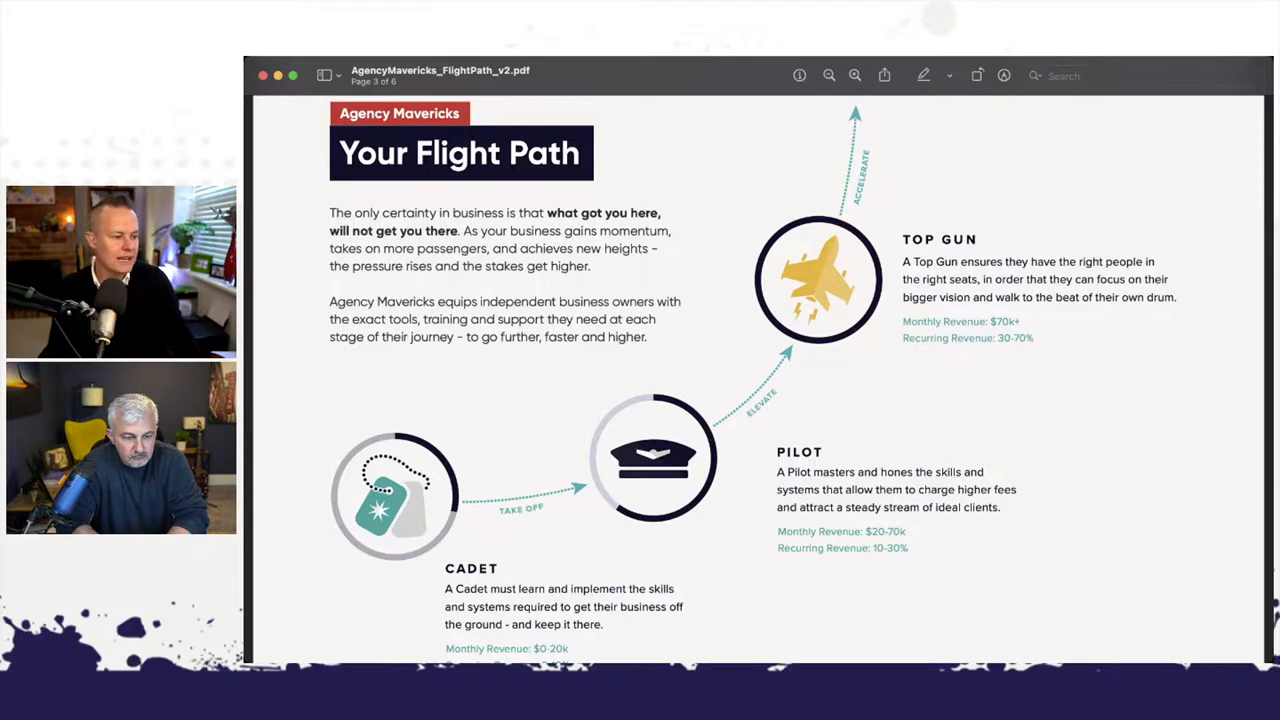
scroll(down, 3)
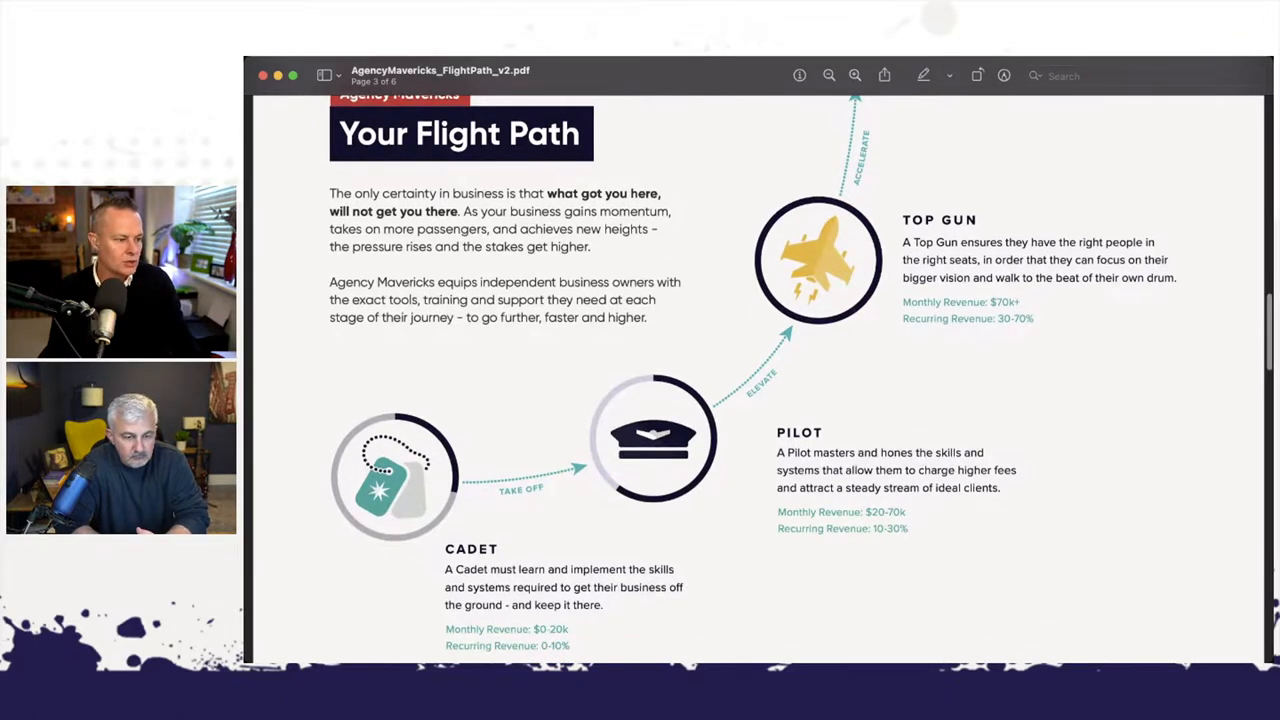
scroll(down, 3)
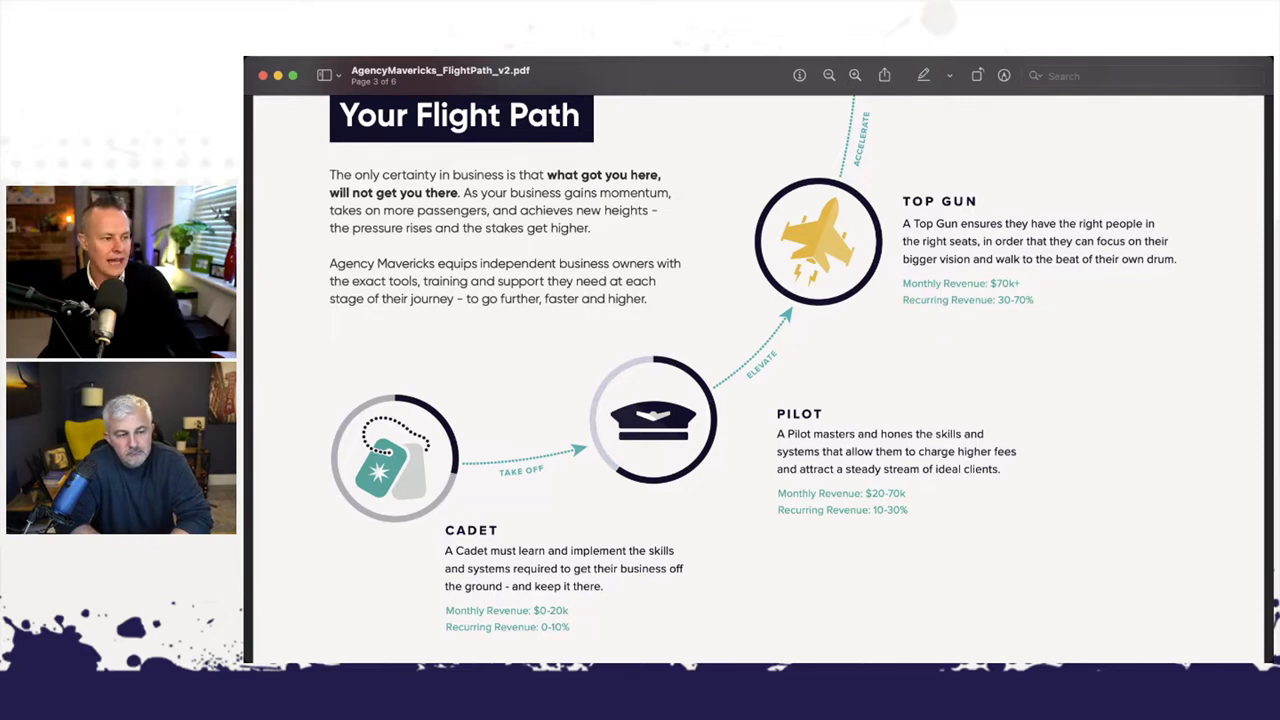
scroll(down, 3)
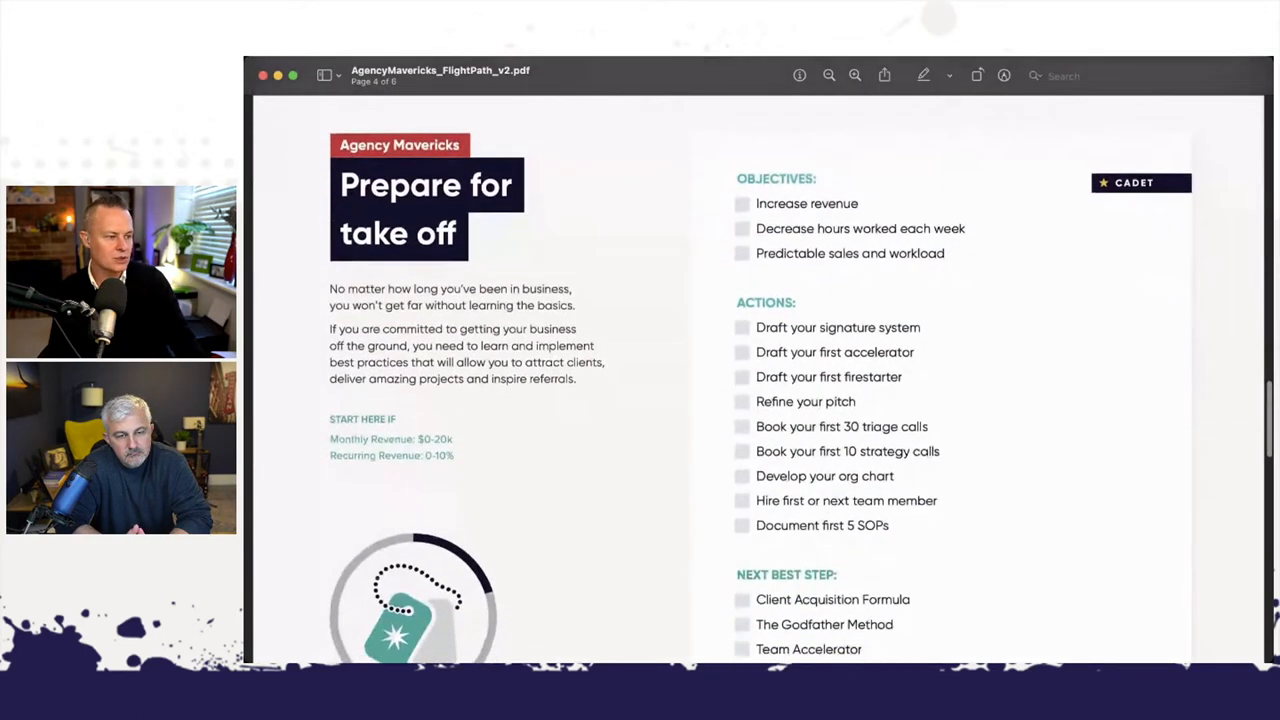
scroll(up, 3)
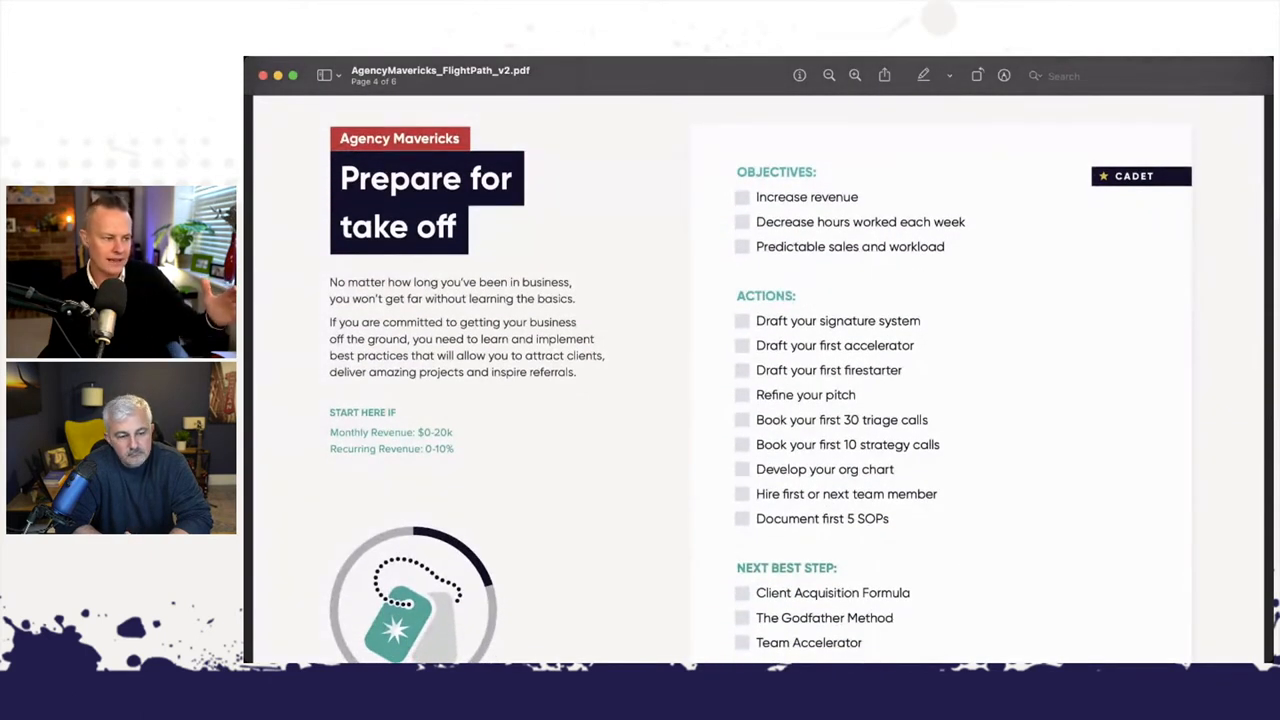